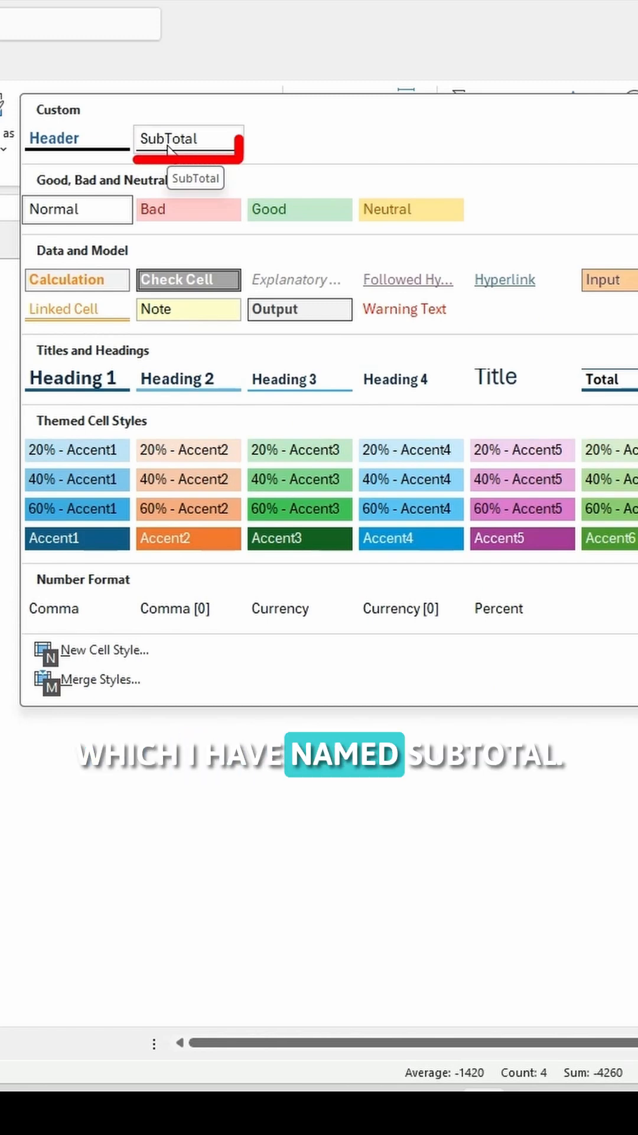
Apply the custom SubTotal cell style to the Cost of goods sold row.
click(171, 139)
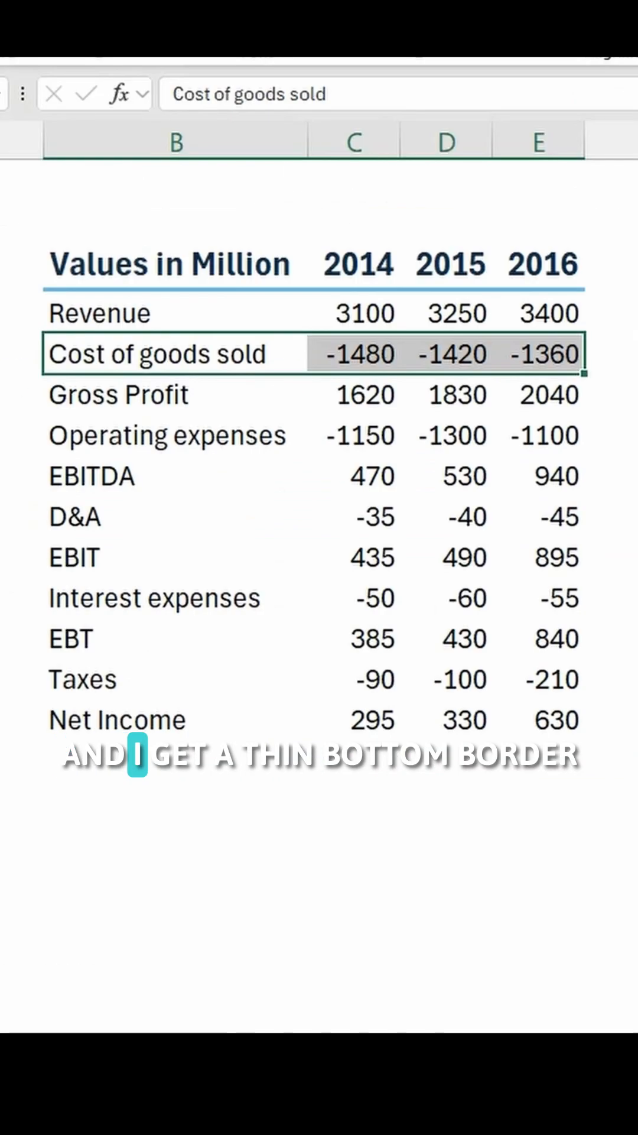